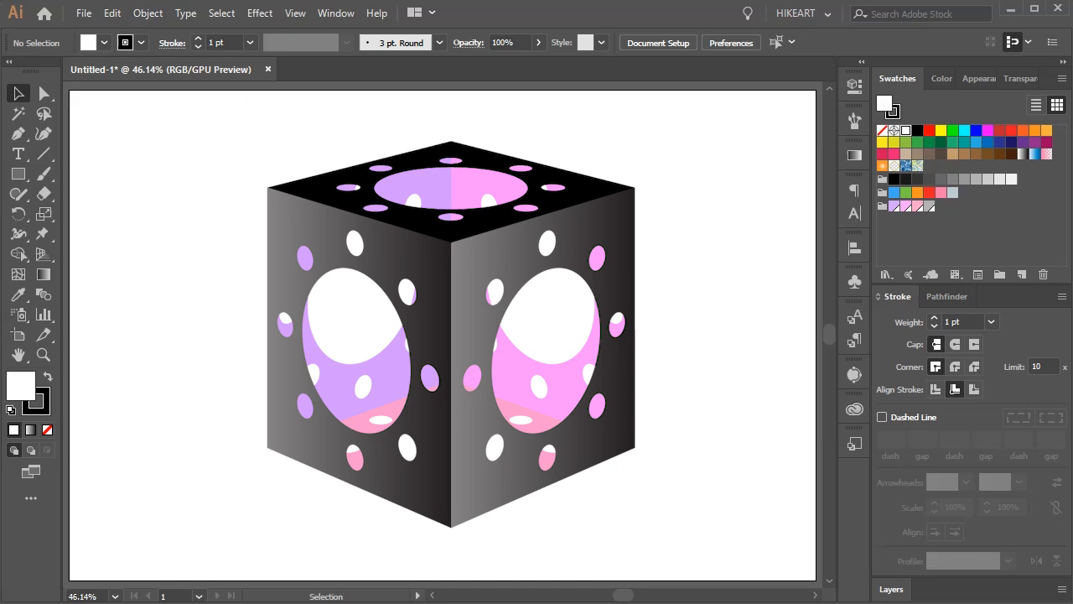
Clear the preview and draw a large solid black square on the artboard with the Rectangle Tool
{"action": "left_click", "coordinate": [889, 428]}
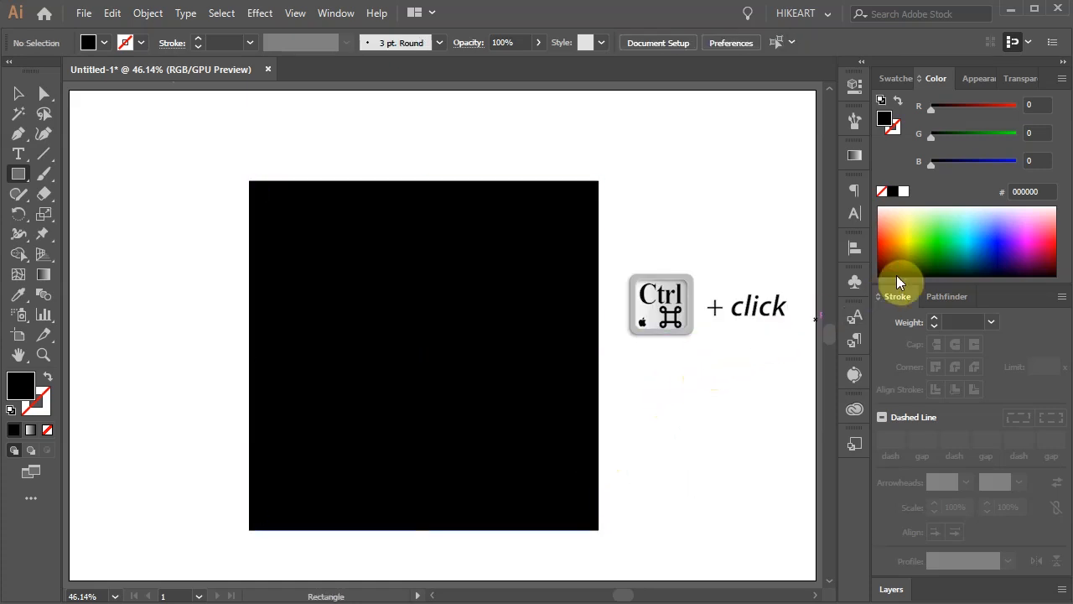
Draw a large yellow circle from the square's centre and a small one above, then ready the Rotate Tool
{"action": "left_click", "coordinate": [900, 282]}
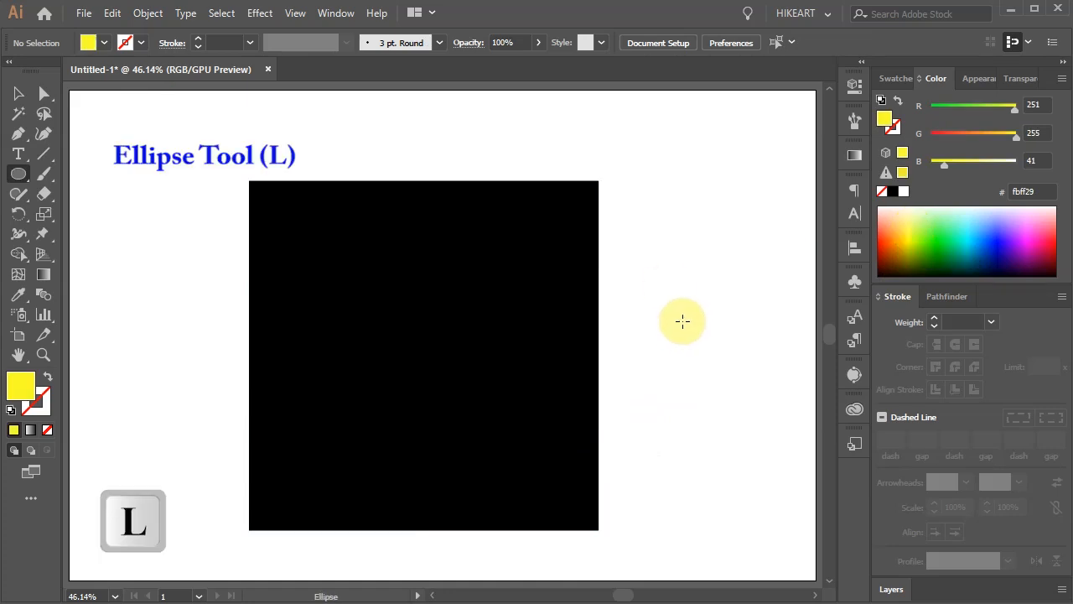
{"action": "mouse_move", "coordinate": [19, 174]}
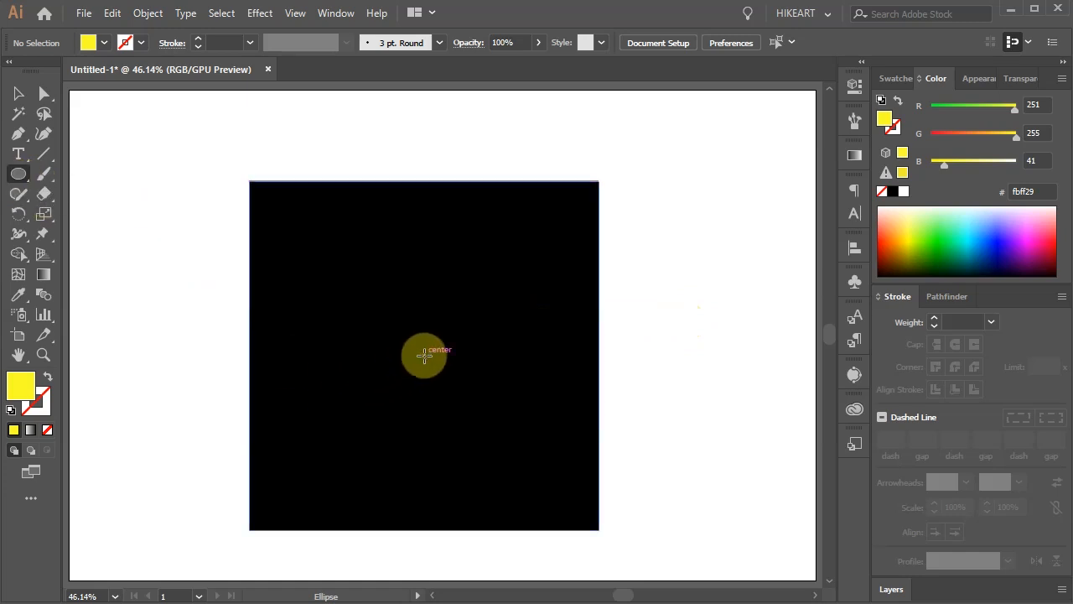
{"action": "left_click_drag", "start_coordinate": [423, 355], "coordinate": [453, 430]}
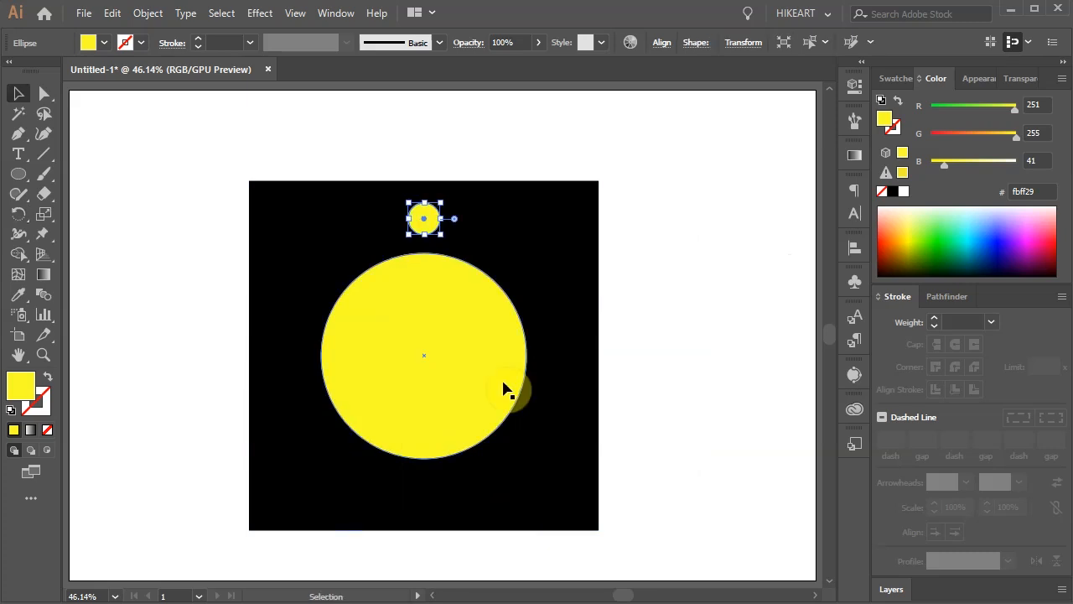
{"action": "key", "text": "r"}
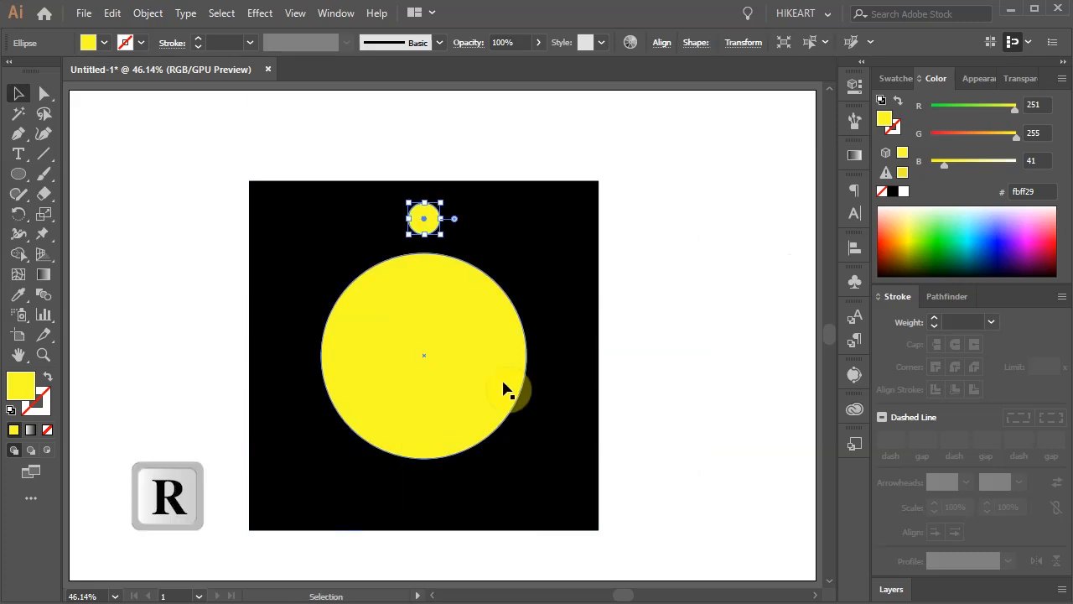
{"action": "key", "text": "r"}
{"action": "type", "text": "3"}
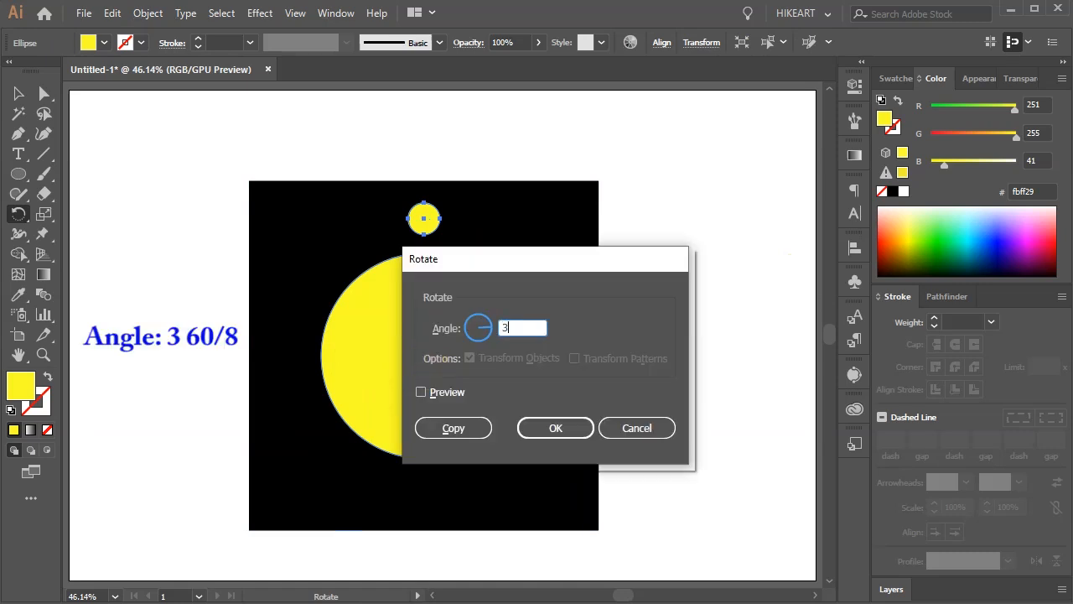
Copy the small circle at 360/8 (45°) around the big circle's centre and repeat with Ctrl+D into a ring of eight
{"action": "type", "text": "6"}
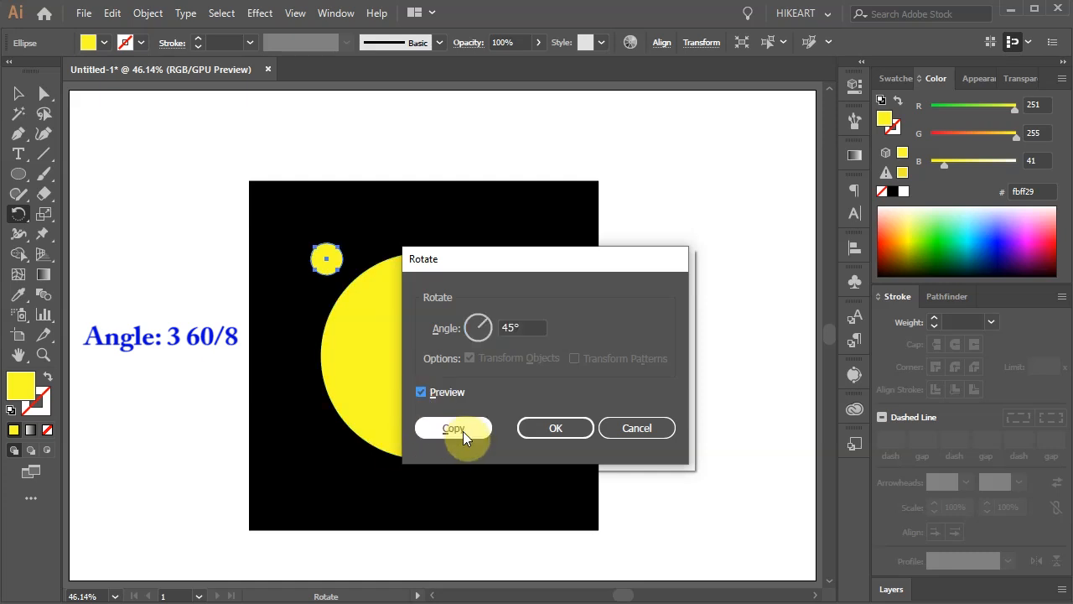
{"action": "left_click", "coordinate": [452, 428]}
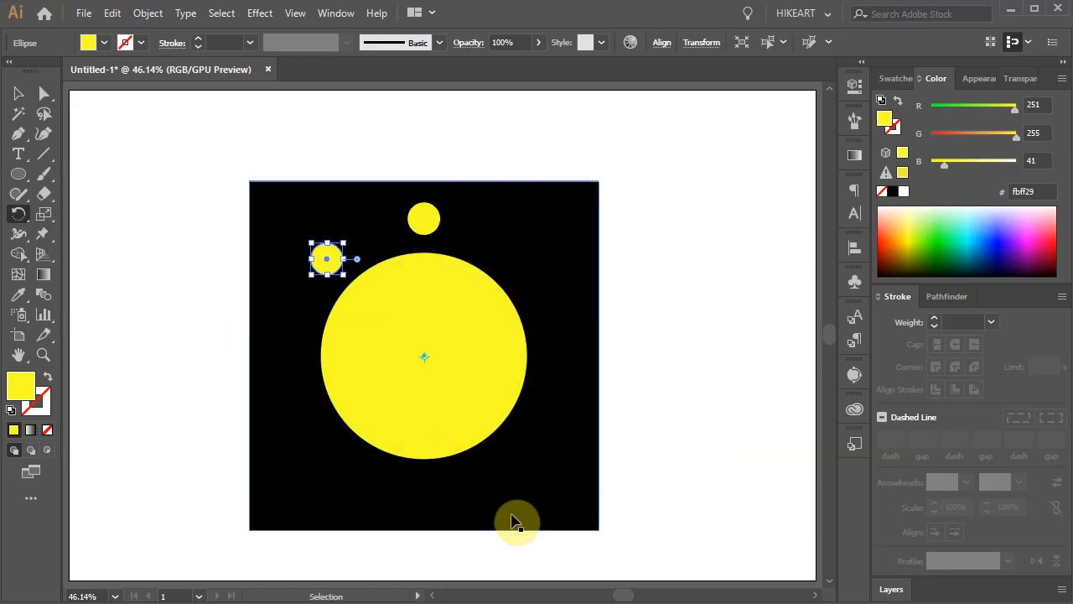
{"action": "key", "text": "ctrl+d"}
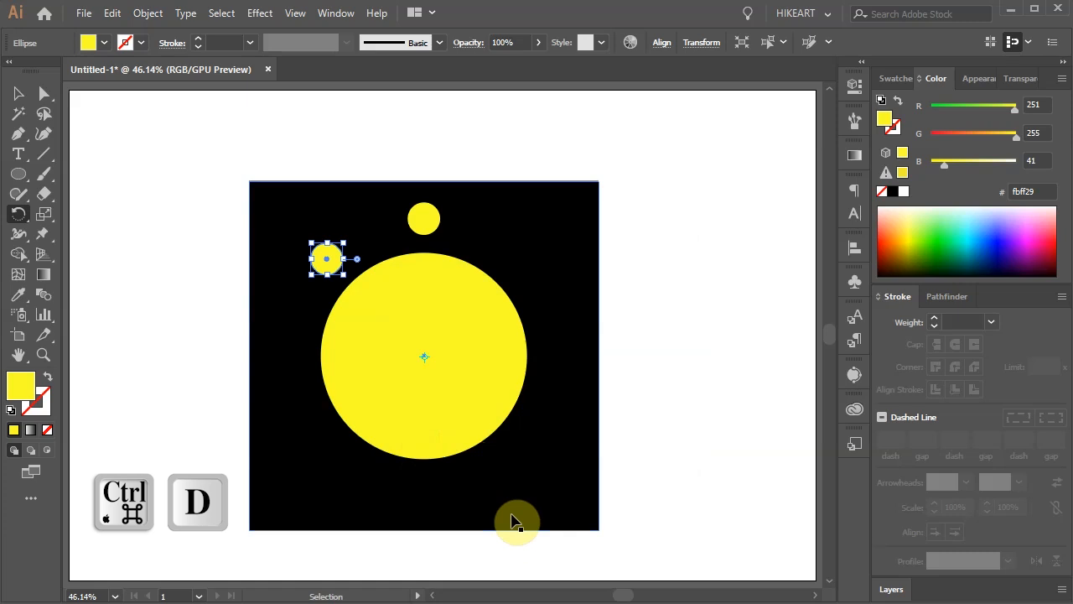
{"action": "left_click_drag", "start_coordinate": [327, 258], "coordinate": [286, 355]}
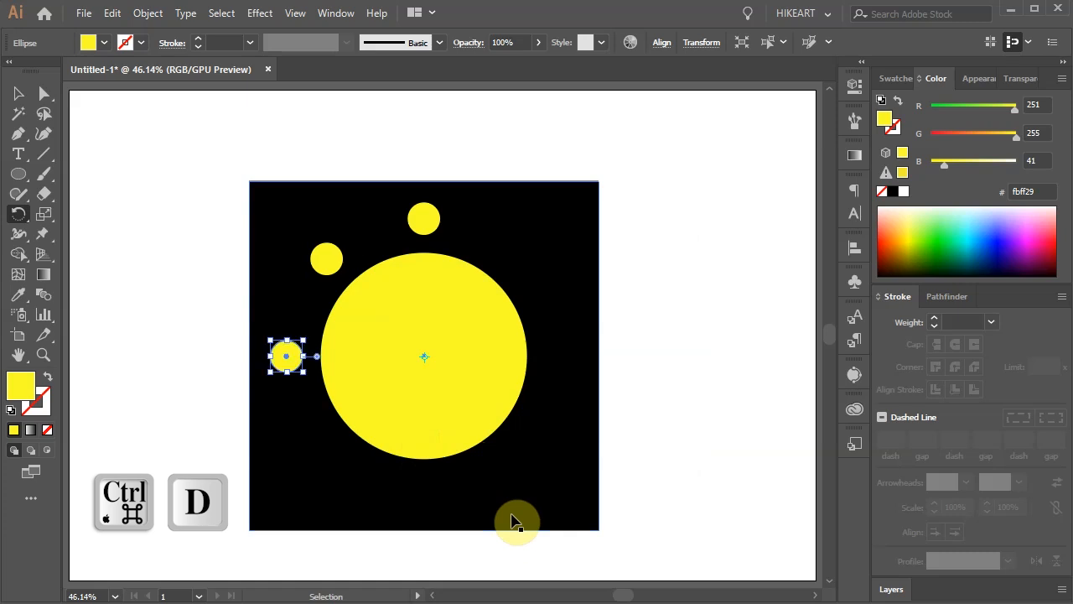
{"action": "key", "text": "ctrl+d"}
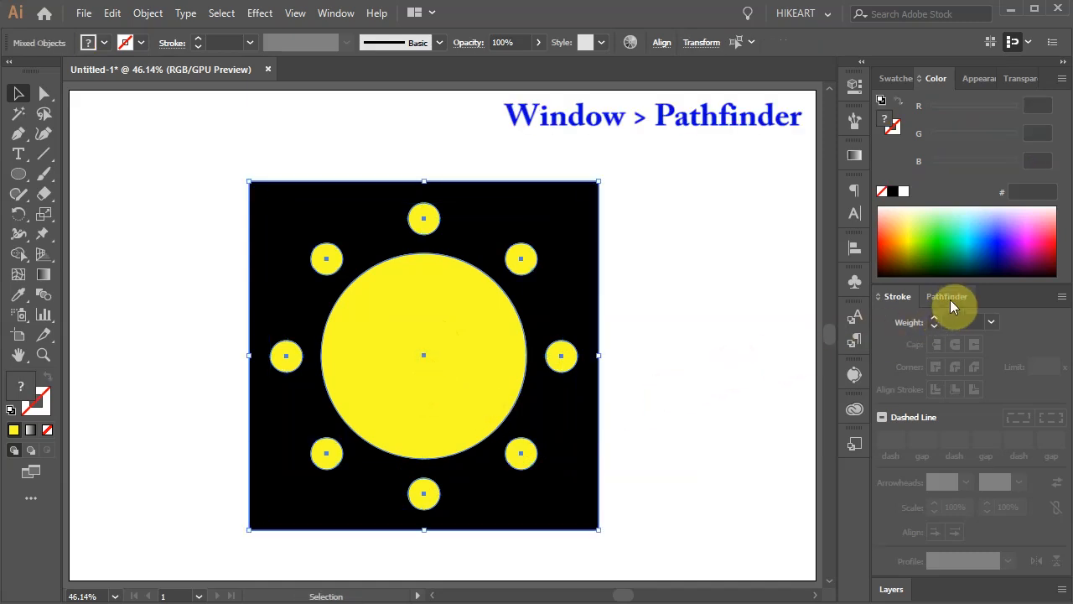
Cut all yellow circles out of the black square with Pathfinder Minus Front, leaving a holed black square
{"action": "left_click", "coordinate": [945, 296]}
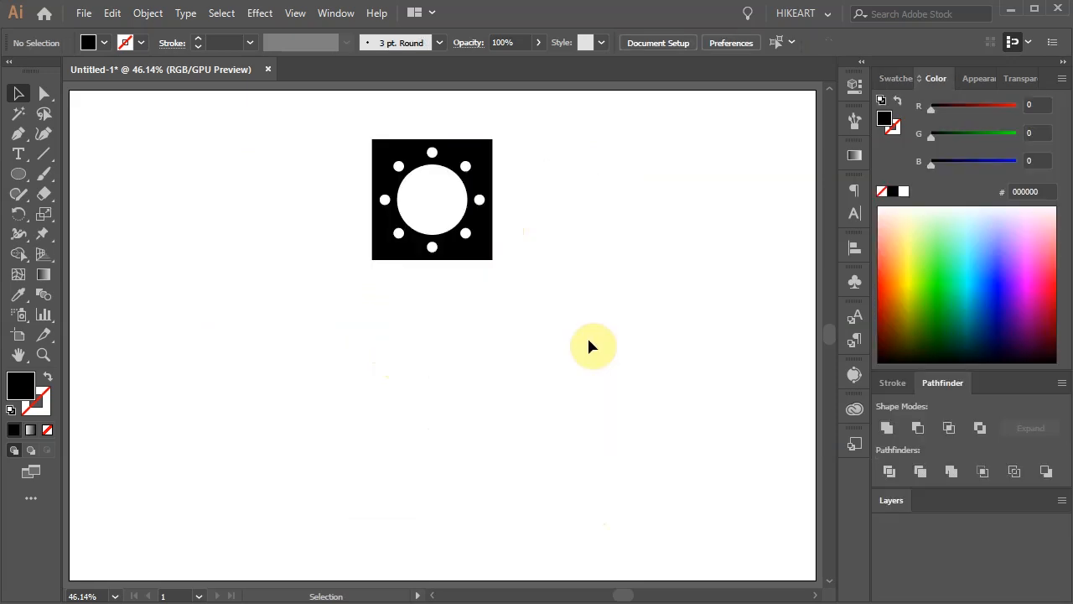
Bring up a two-point perspective grid and drag its vertical plane extent lower
{"action": "key", "text": "shift+p"}
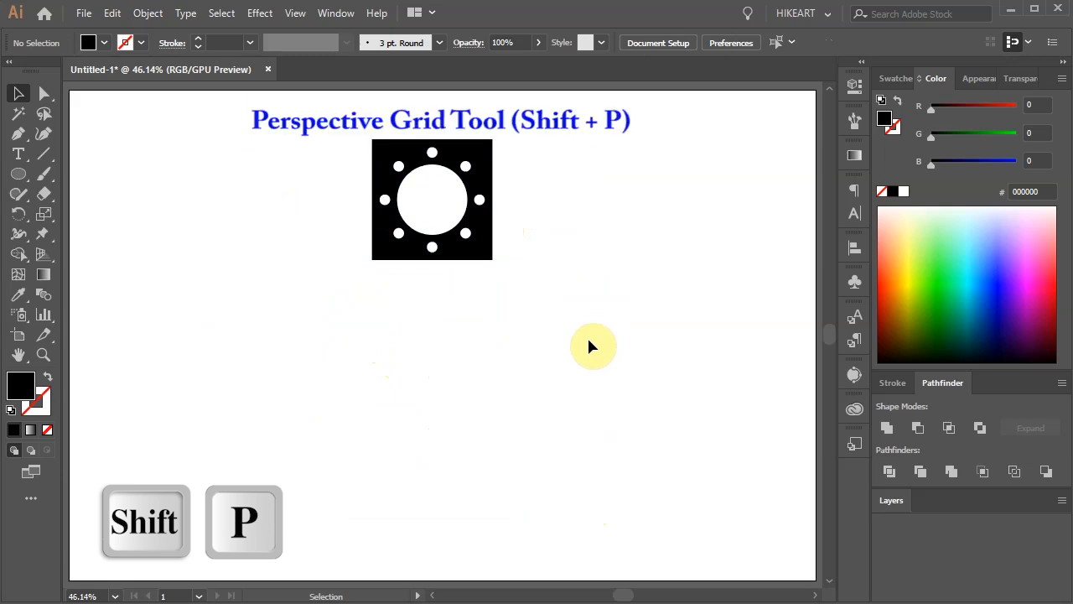
{"action": "mouse_move", "coordinate": [44, 254]}
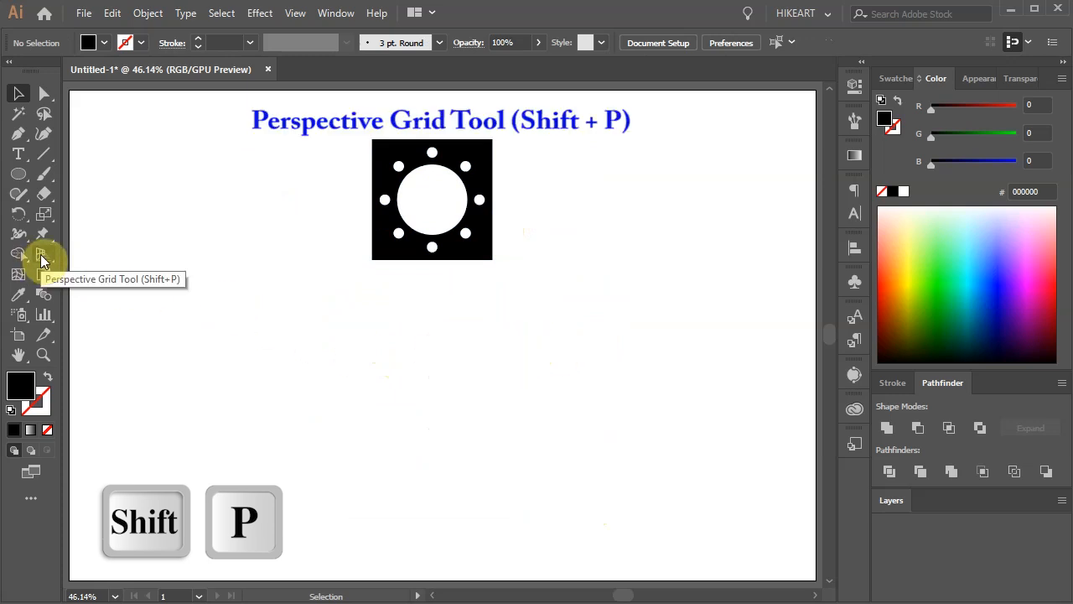
{"action": "left_click", "coordinate": [18, 253]}
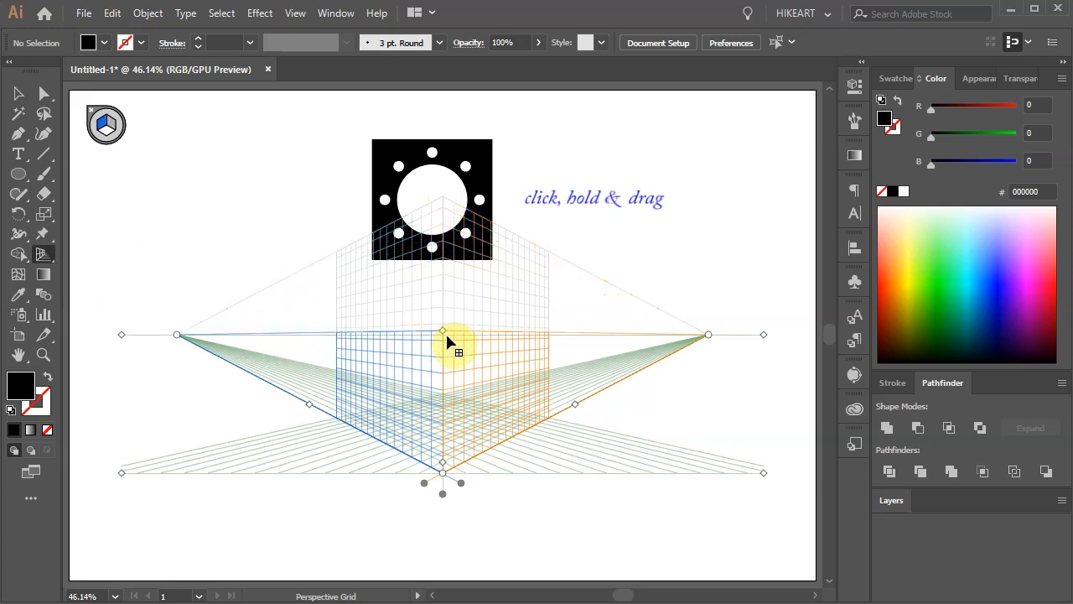
{"action": "left_click_drag", "start_coordinate": [442, 341], "coordinate": [442, 503]}
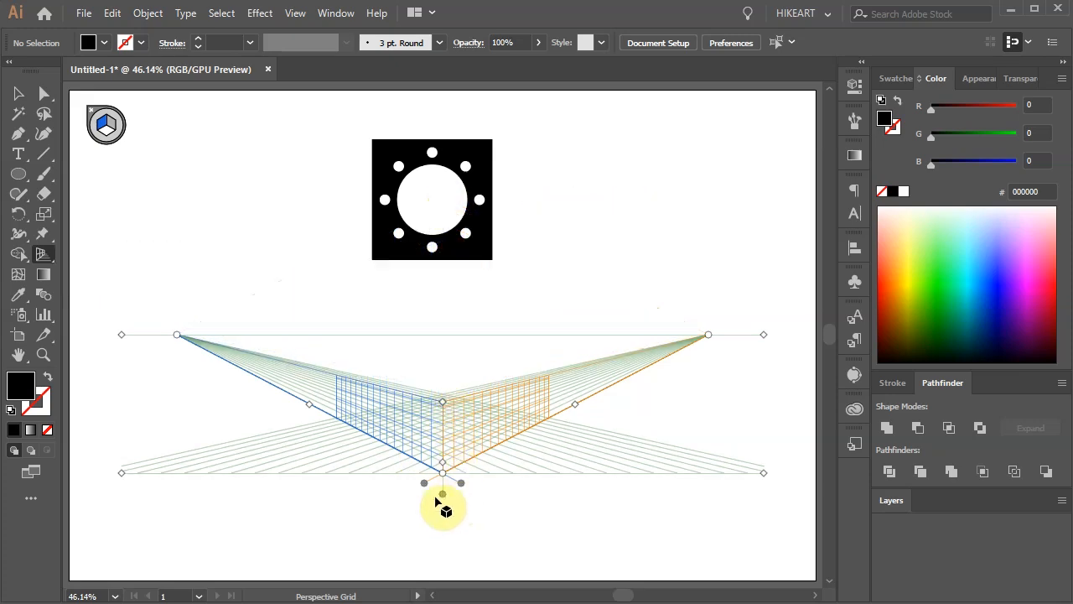
{"action": "left_click_drag", "start_coordinate": [443, 482], "coordinate": [443, 459]}
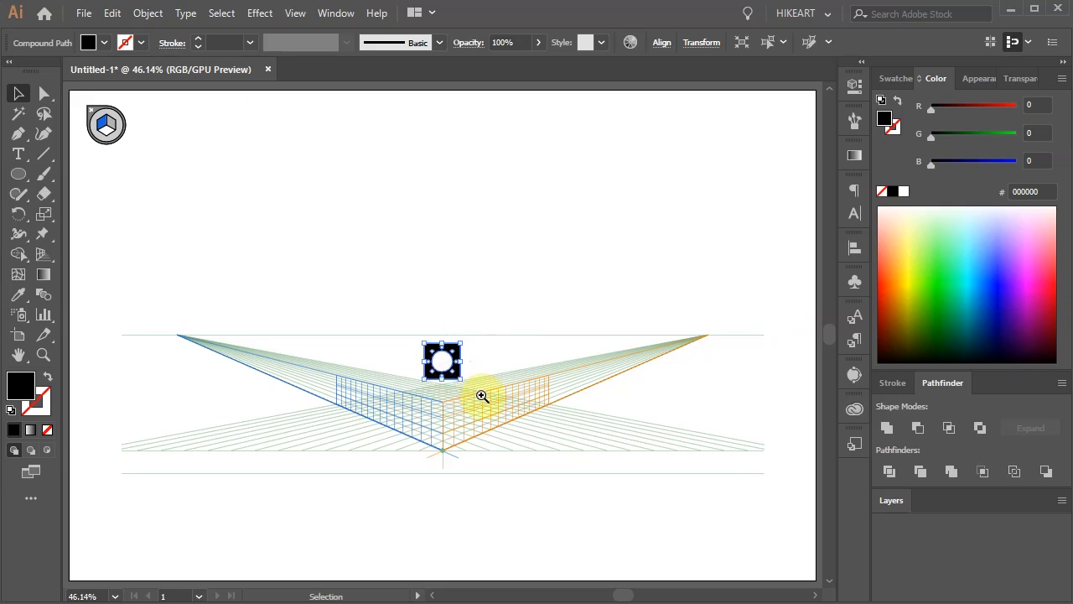
Zoom to the grid's front corner and activate Perspective Selection on the left blue plane
{"action": "left_click", "coordinate": [482, 395]}
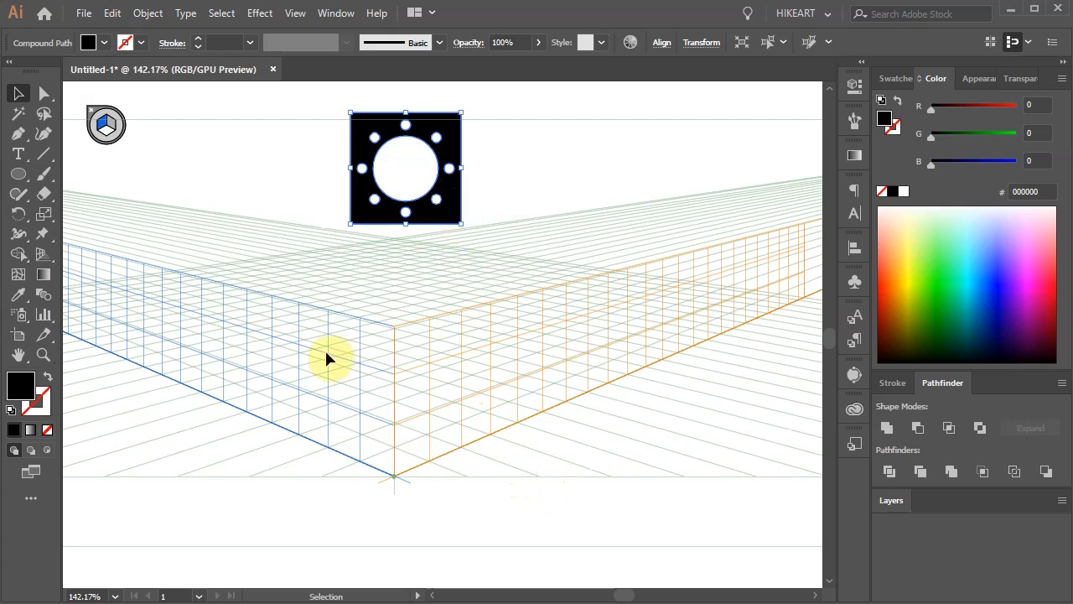
{"action": "key", "text": "shift+v"}
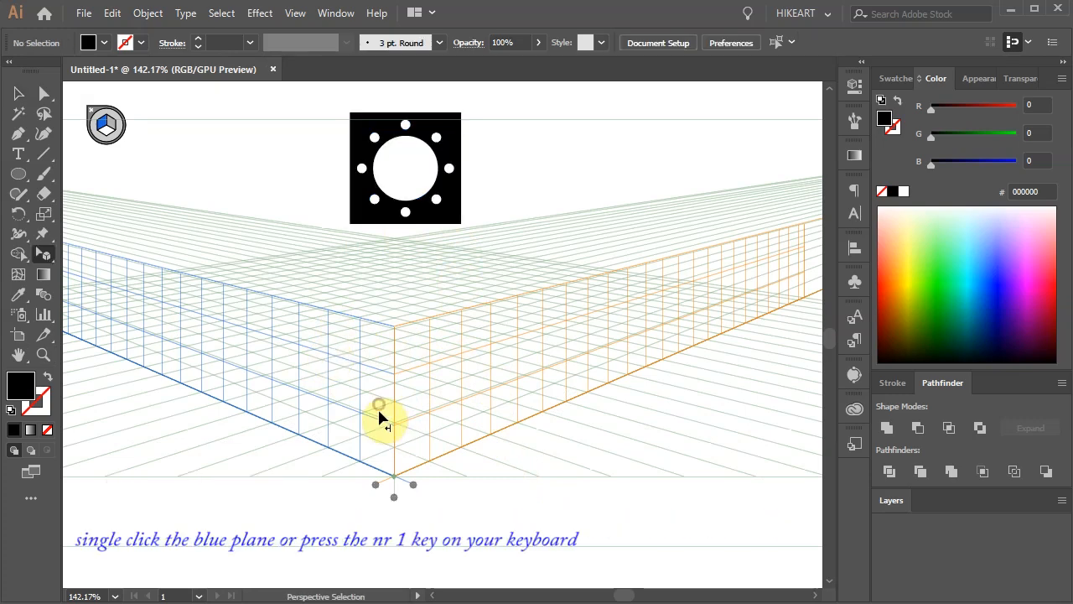
{"action": "mouse_move", "coordinate": [352, 369]}
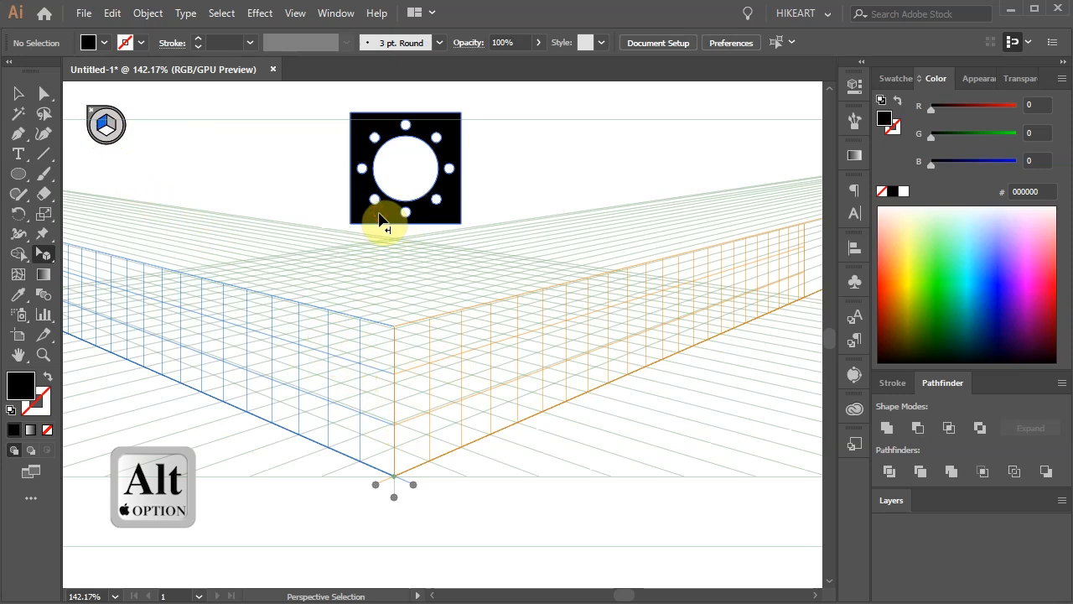
Alt-drag the holed square onto the left plane as the cube's left face meeting the grid corner
{"action": "left_click_drag", "start_coordinate": [394, 218], "coordinate": [373, 268]}
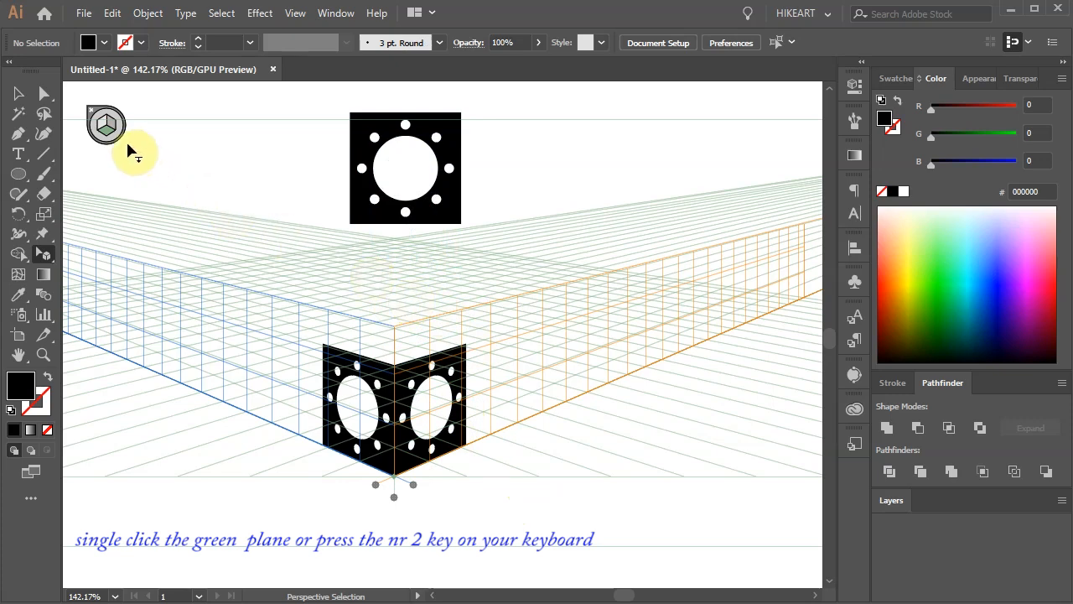
{"action": "mouse_move", "coordinate": [106, 125]}
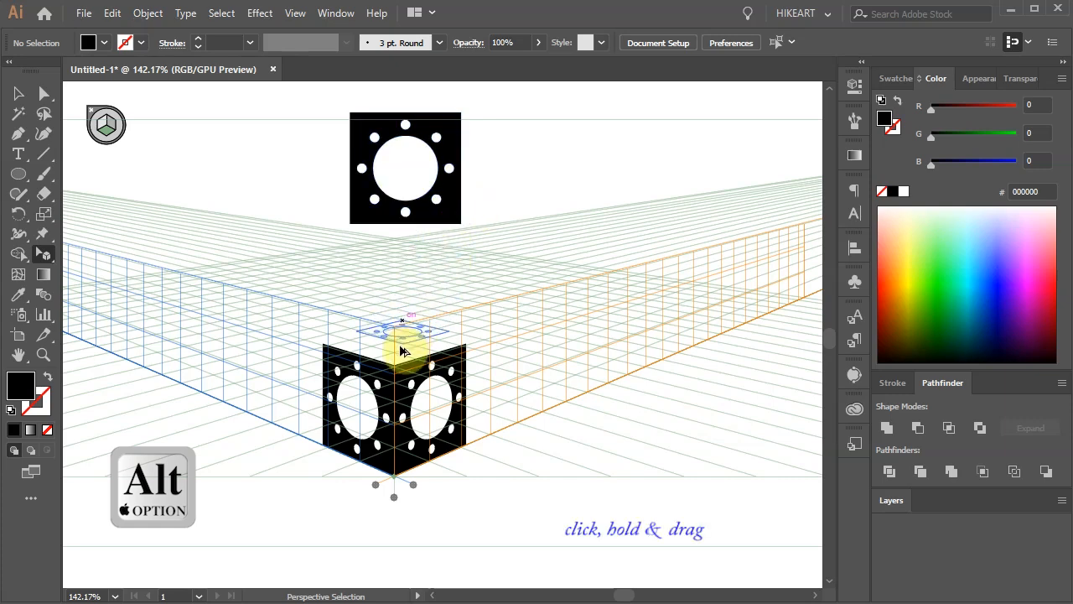
Alt-drag a copy flat onto the ground plane as the cube's floor and fill it grey
{"action": "left_click_drag", "start_coordinate": [402, 350], "coordinate": [402, 473]}
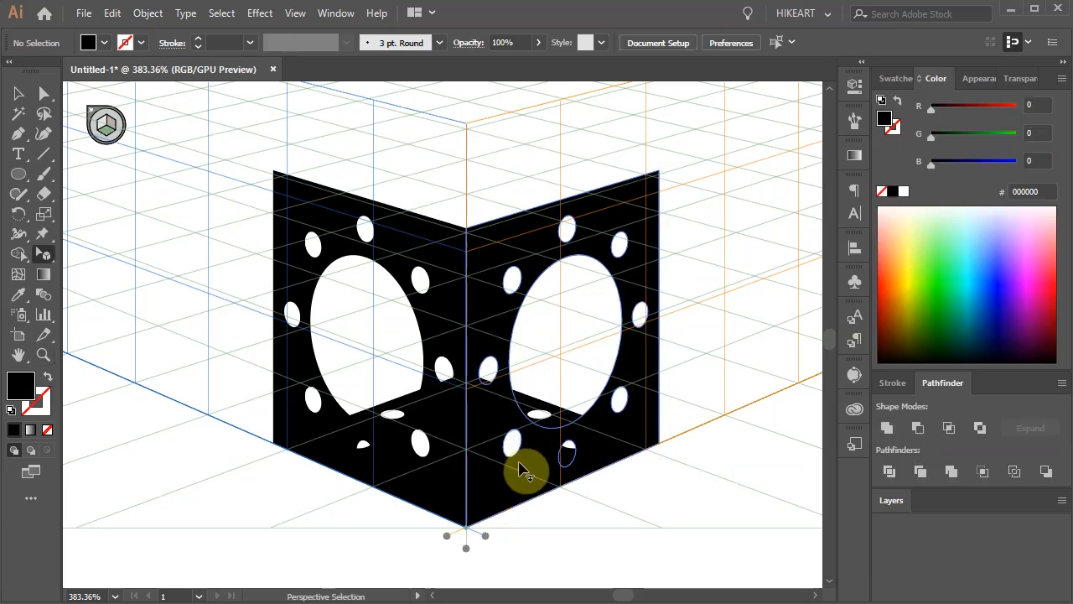
{"action": "mouse_move", "coordinate": [541, 470]}
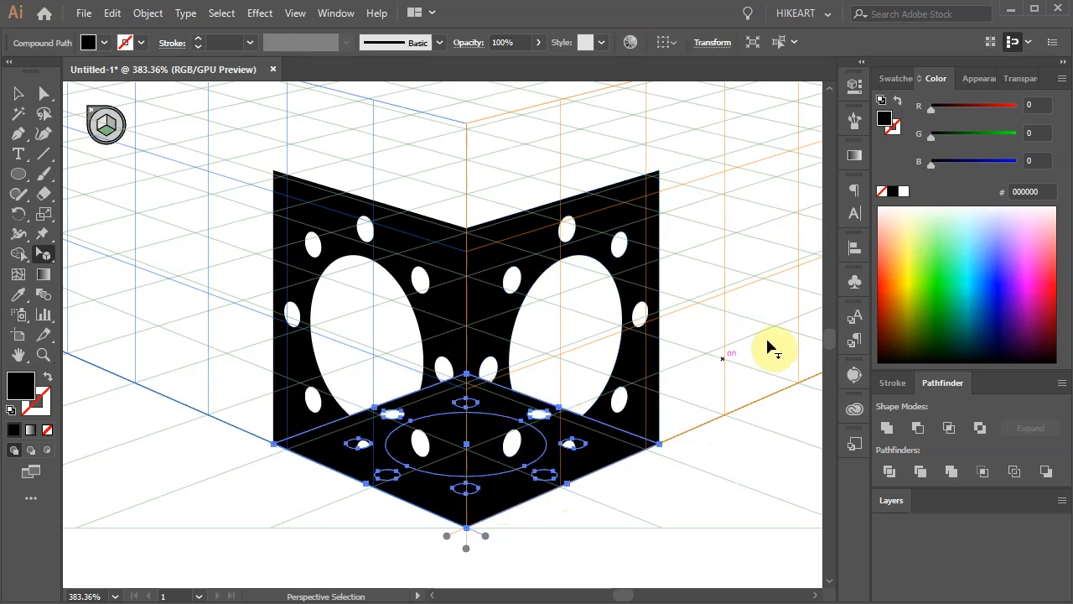
{"action": "left_click", "coordinate": [894, 78]}
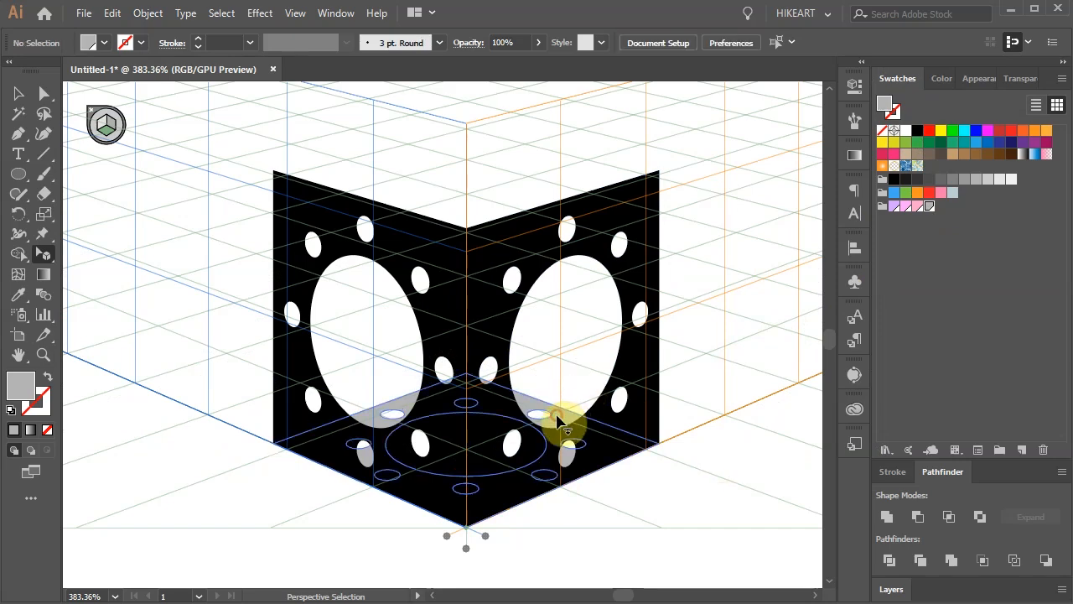
Alt+5-drag the grey floor face upward to copy it as the cube's top face
{"action": "key", "text": "Alt+5"}
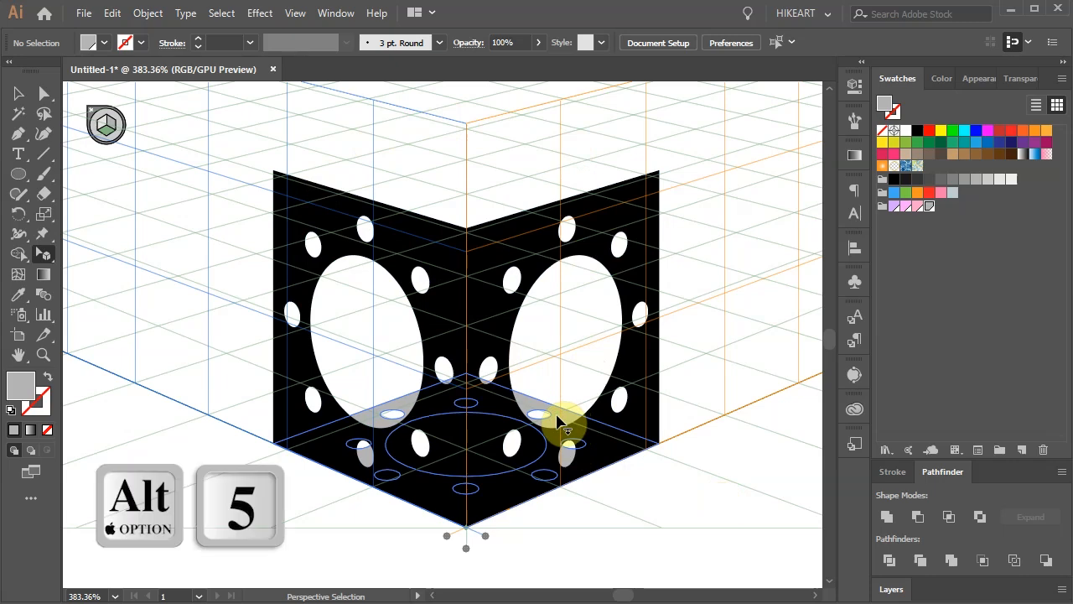
{"action": "left_click_drag", "start_coordinate": [566, 426], "coordinate": [549, 351]}
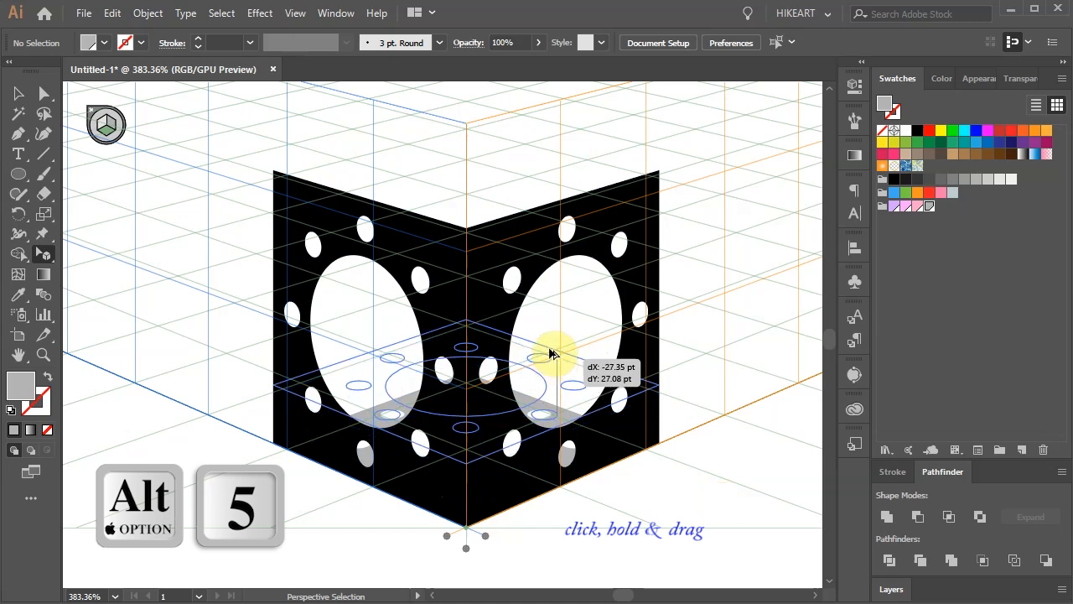
{"action": "left_click_drag", "start_coordinate": [549, 352], "coordinate": [543, 160]}
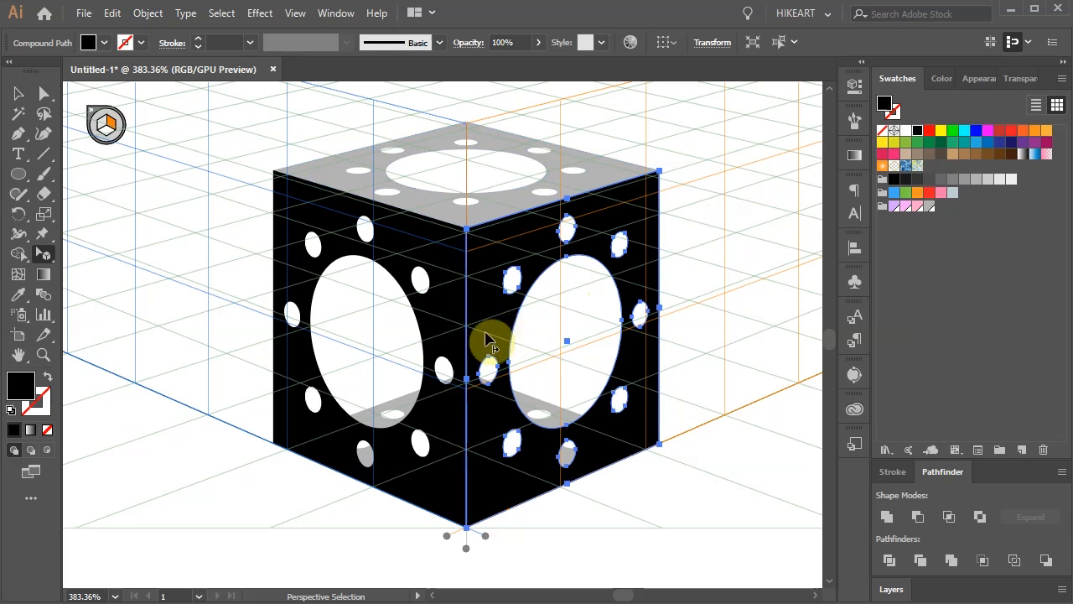
Alt+5-drag the right face toward the left edge to copy it as a lilac back wall
{"action": "key", "text": "alt+5"}
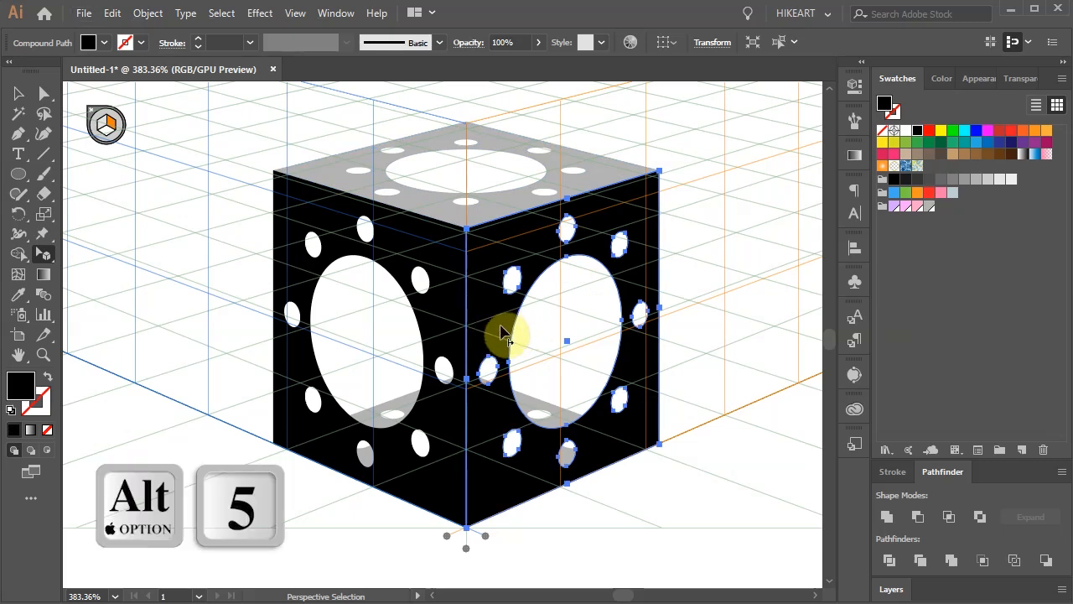
{"action": "left_click_drag", "start_coordinate": [503, 336], "coordinate": [315, 285]}
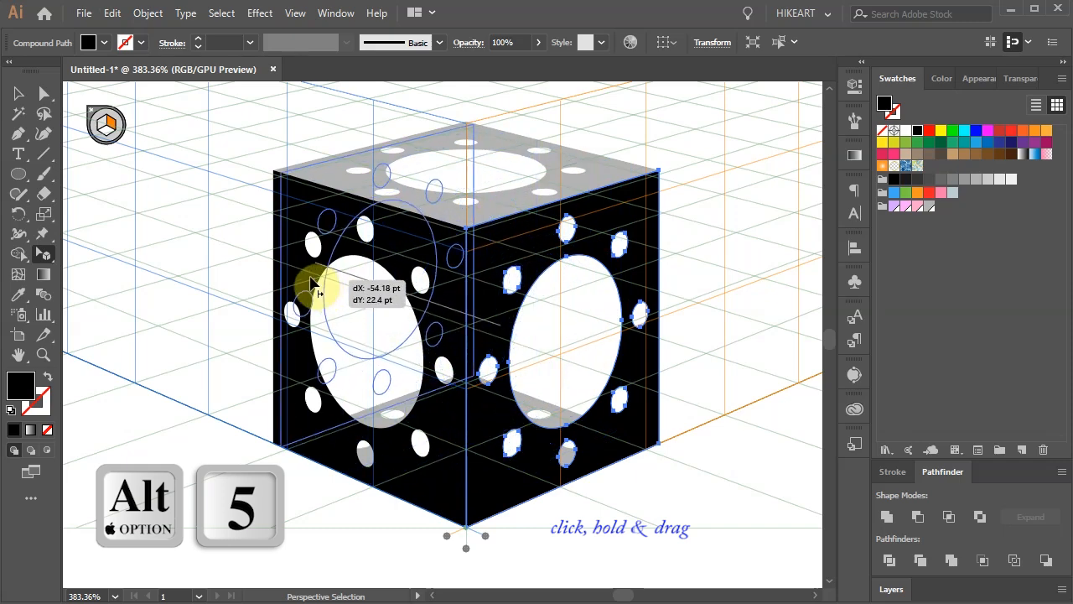
{"action": "left_click_drag", "start_coordinate": [315, 282], "coordinate": [310, 272]}
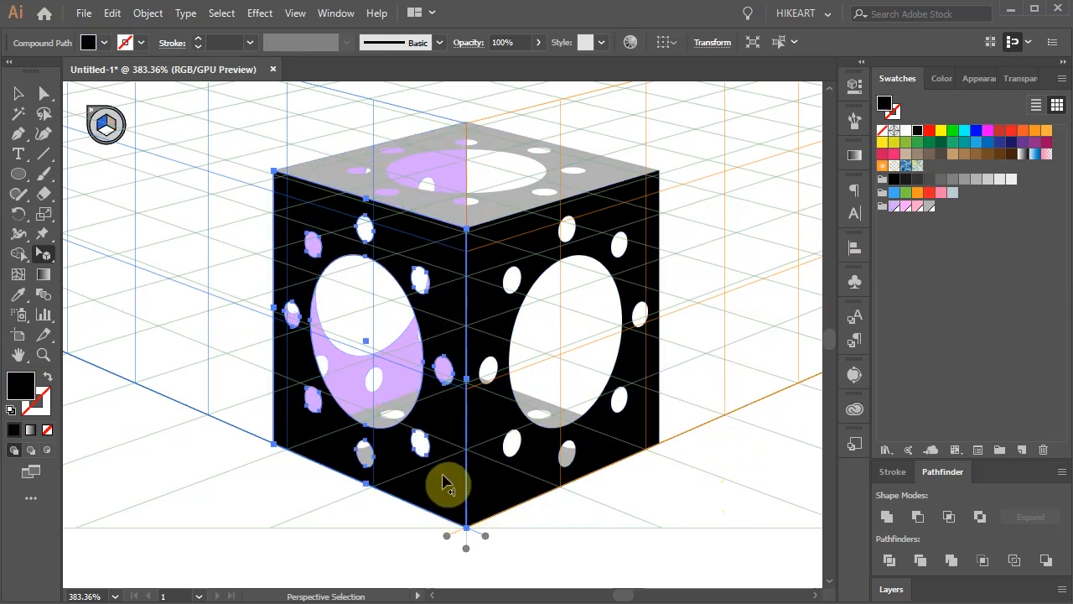
Drag-copy the left face across to form a second pink back wall behind the right face
{"action": "key", "text": "alt+5"}
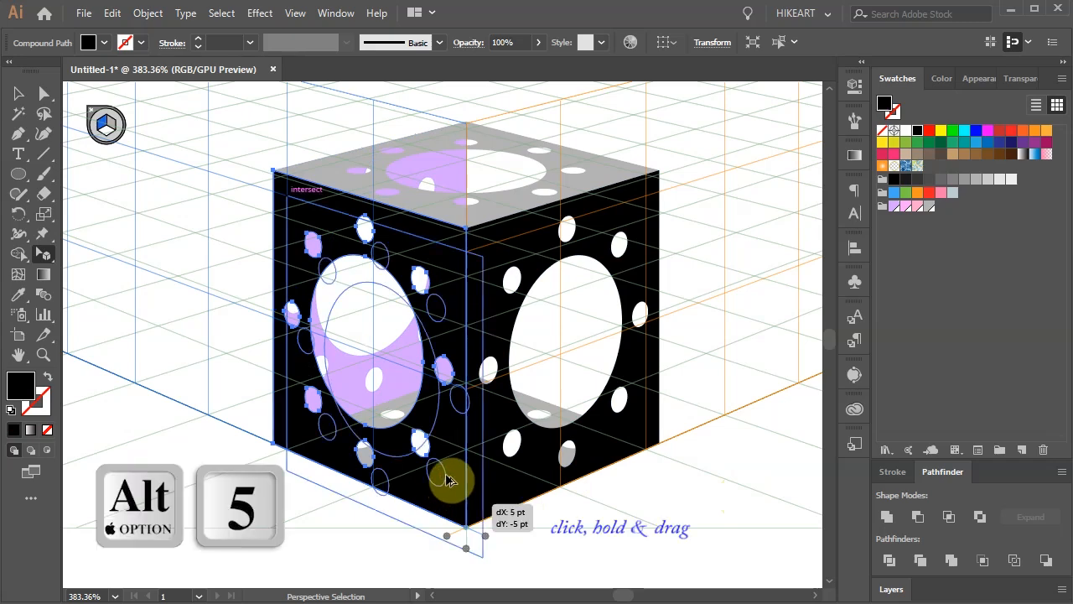
{"action": "left_click_drag", "start_coordinate": [448, 478], "coordinate": [639, 352]}
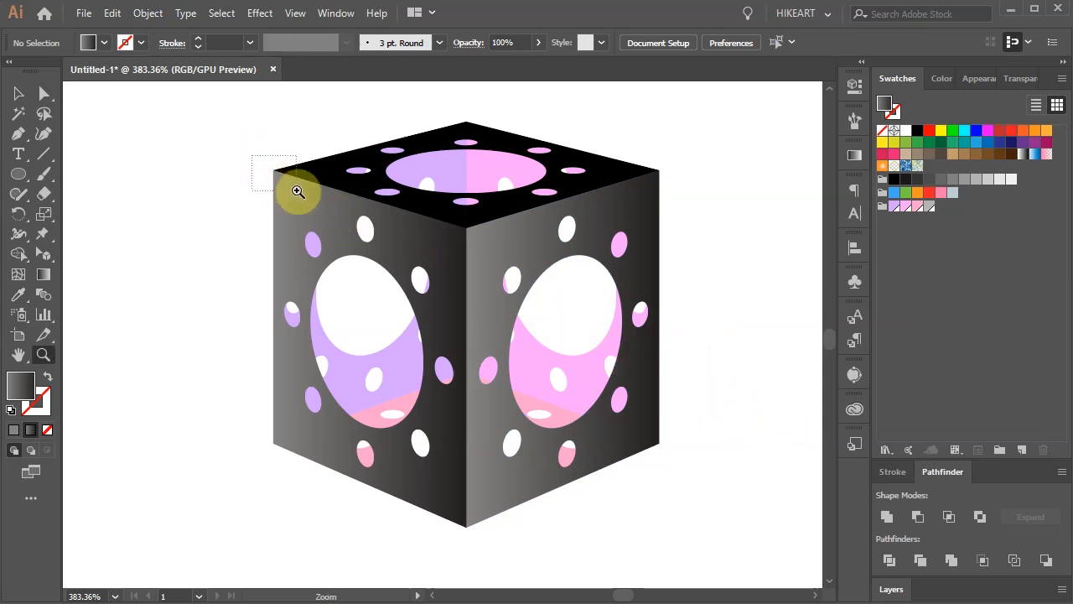
Average the top corners' anchor points on both axes so the faces meet at shared points
{"action": "left_click", "coordinate": [298, 192]}
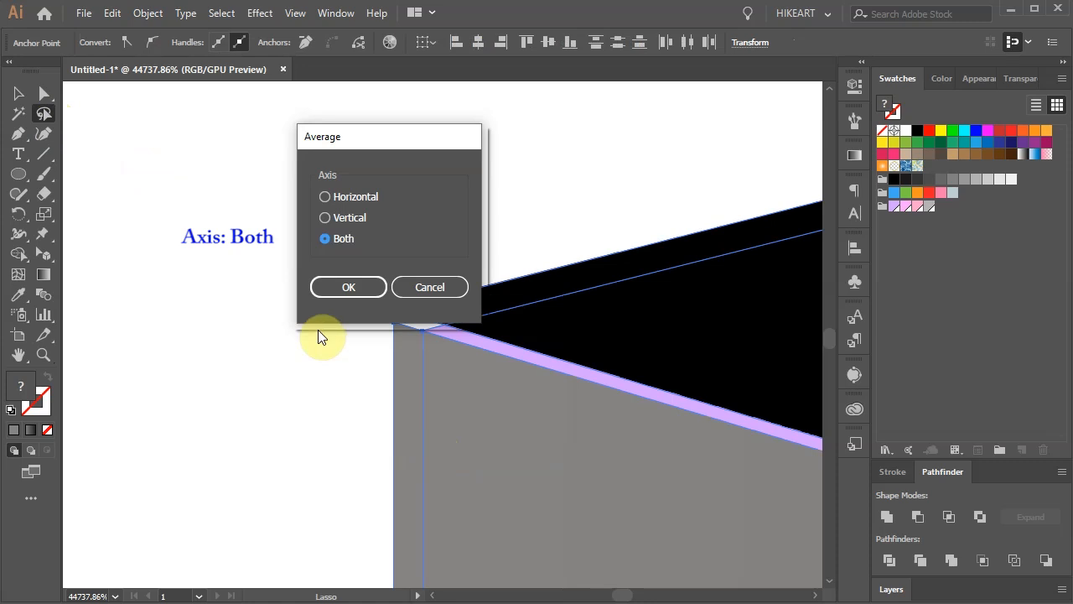
{"action": "left_click", "coordinate": [347, 286]}
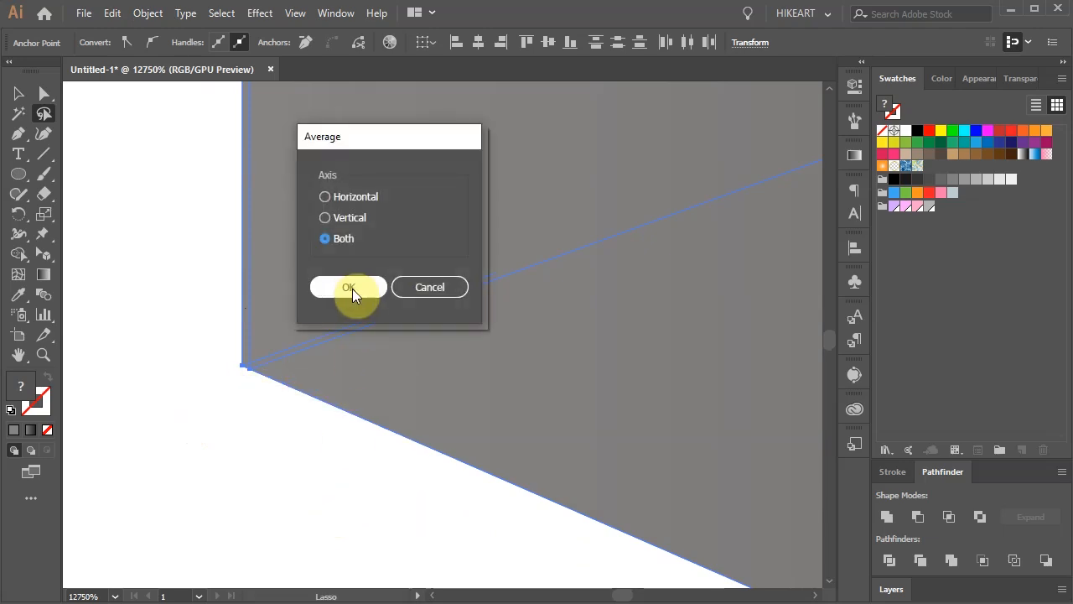
{"action": "left_click", "coordinate": [348, 287]}
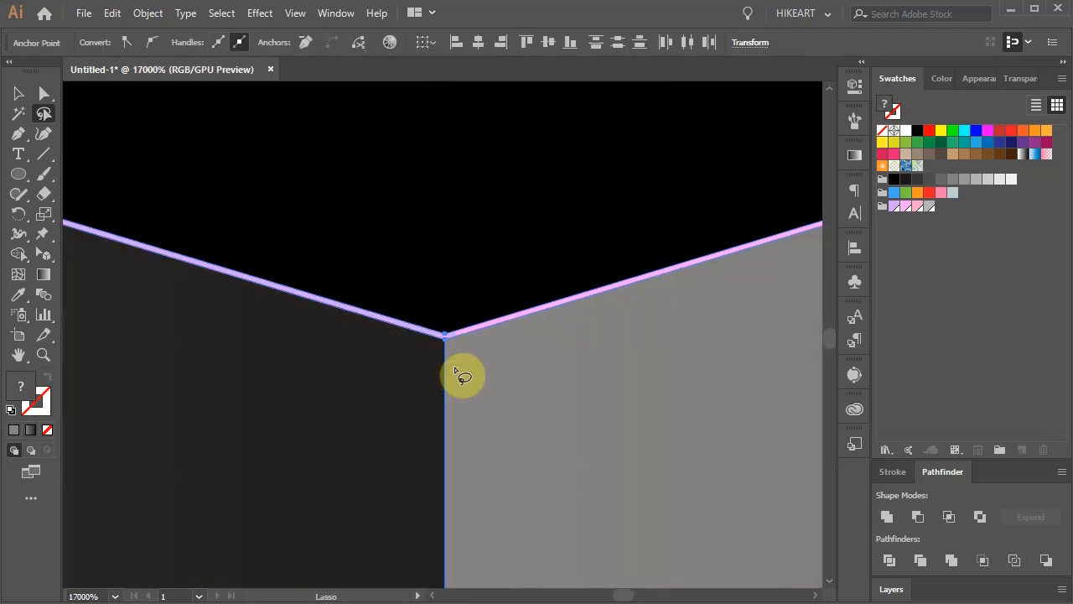